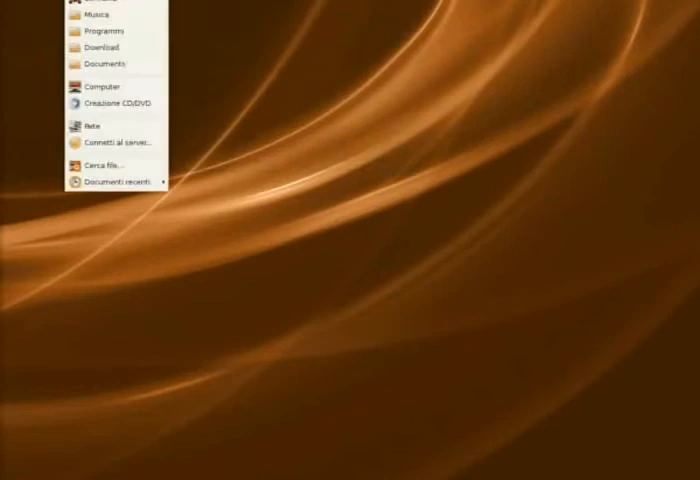
Show the home folder's contents in a Nautilus window over the 'Perché Linux è Meglio' page
click(96, 84)
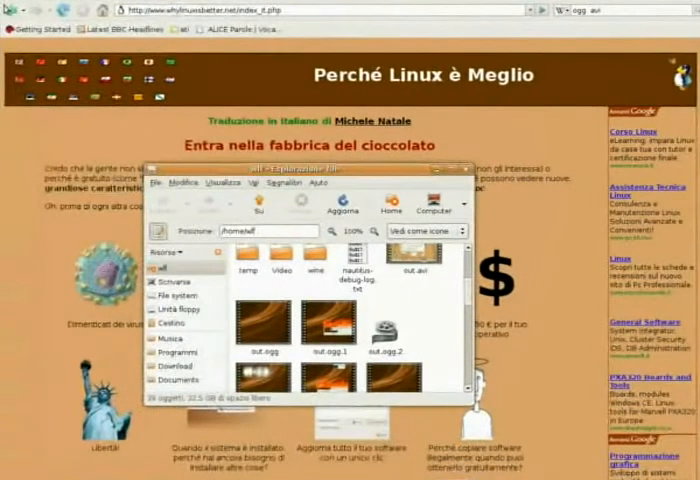
mouse_move(120, 148)
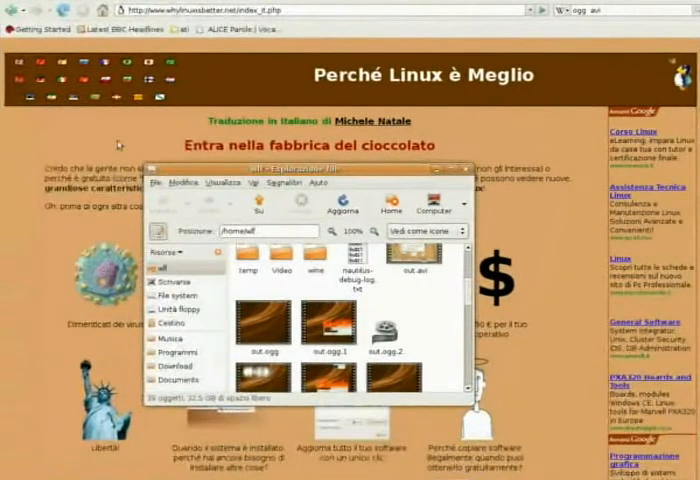